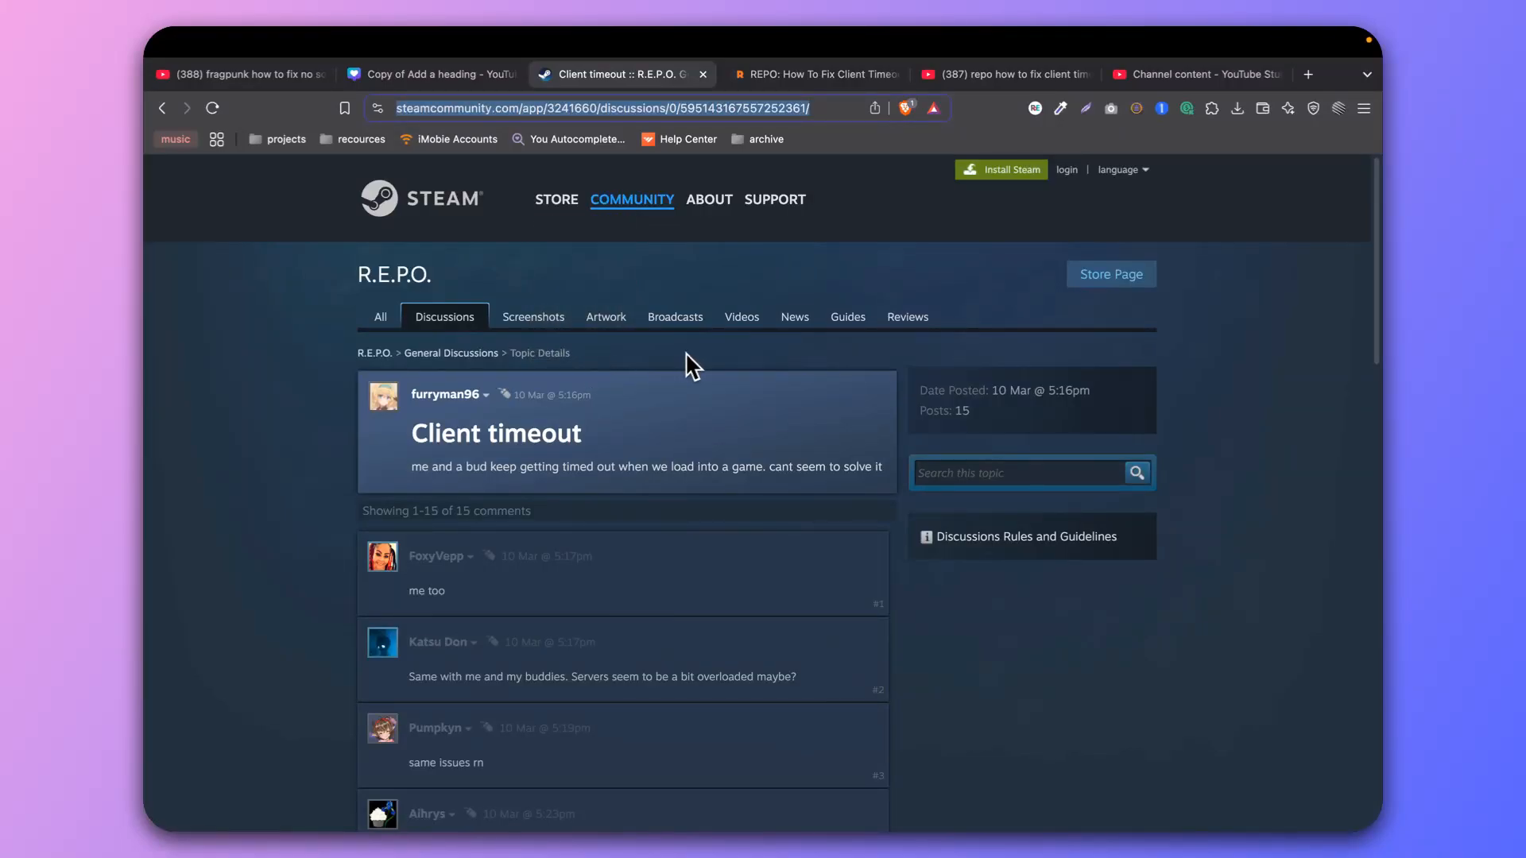
{"action": "mouse_move", "coordinate": [579, 394]}
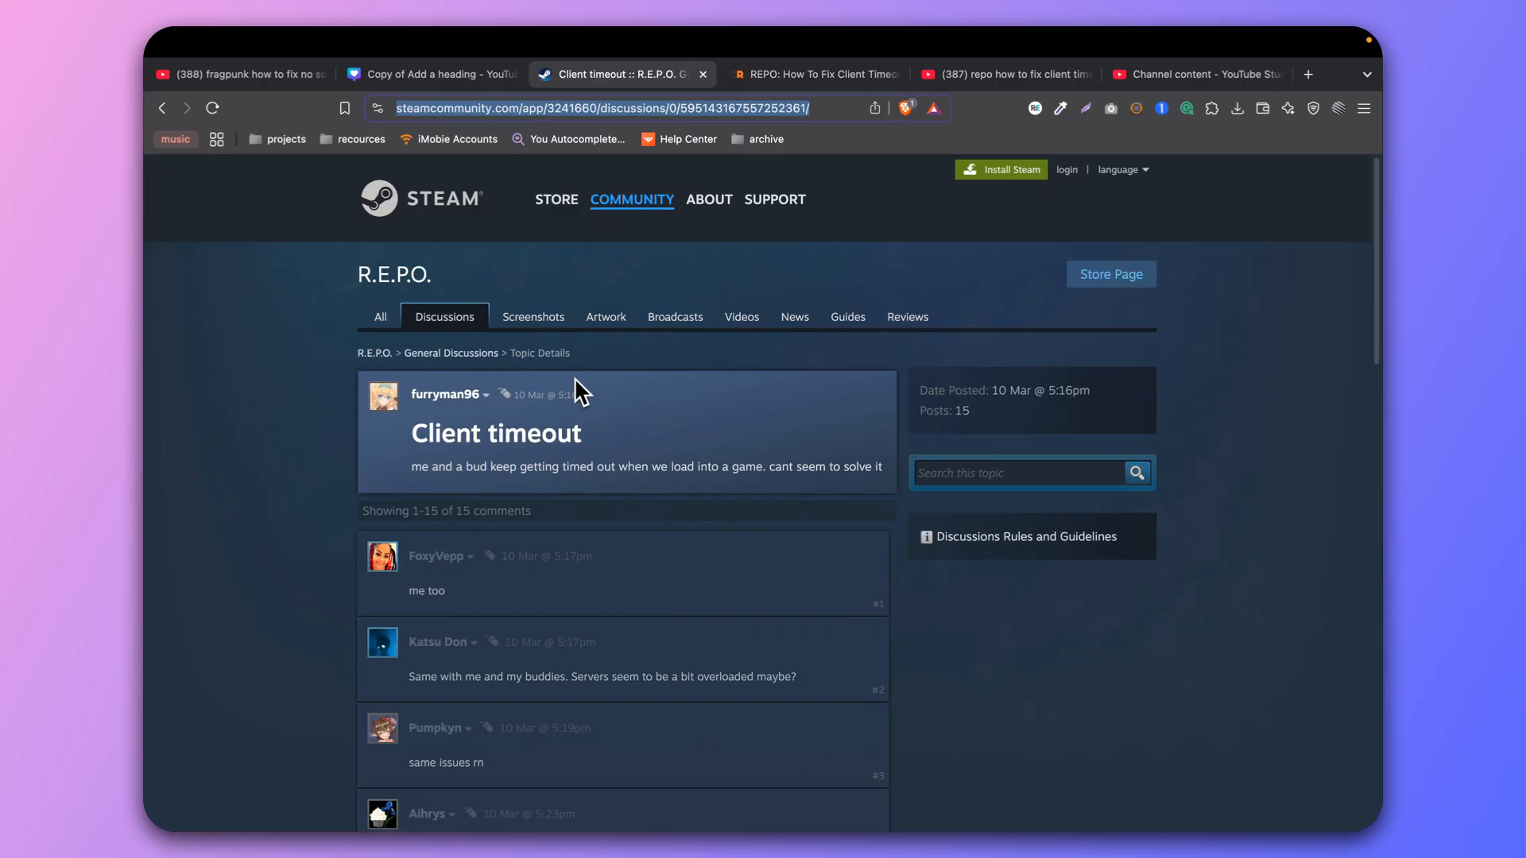
- Read down through the Steam Client timeout thread's replies
{"action": "scroll", "scroll_direction": "down", "scroll_amount": 3}
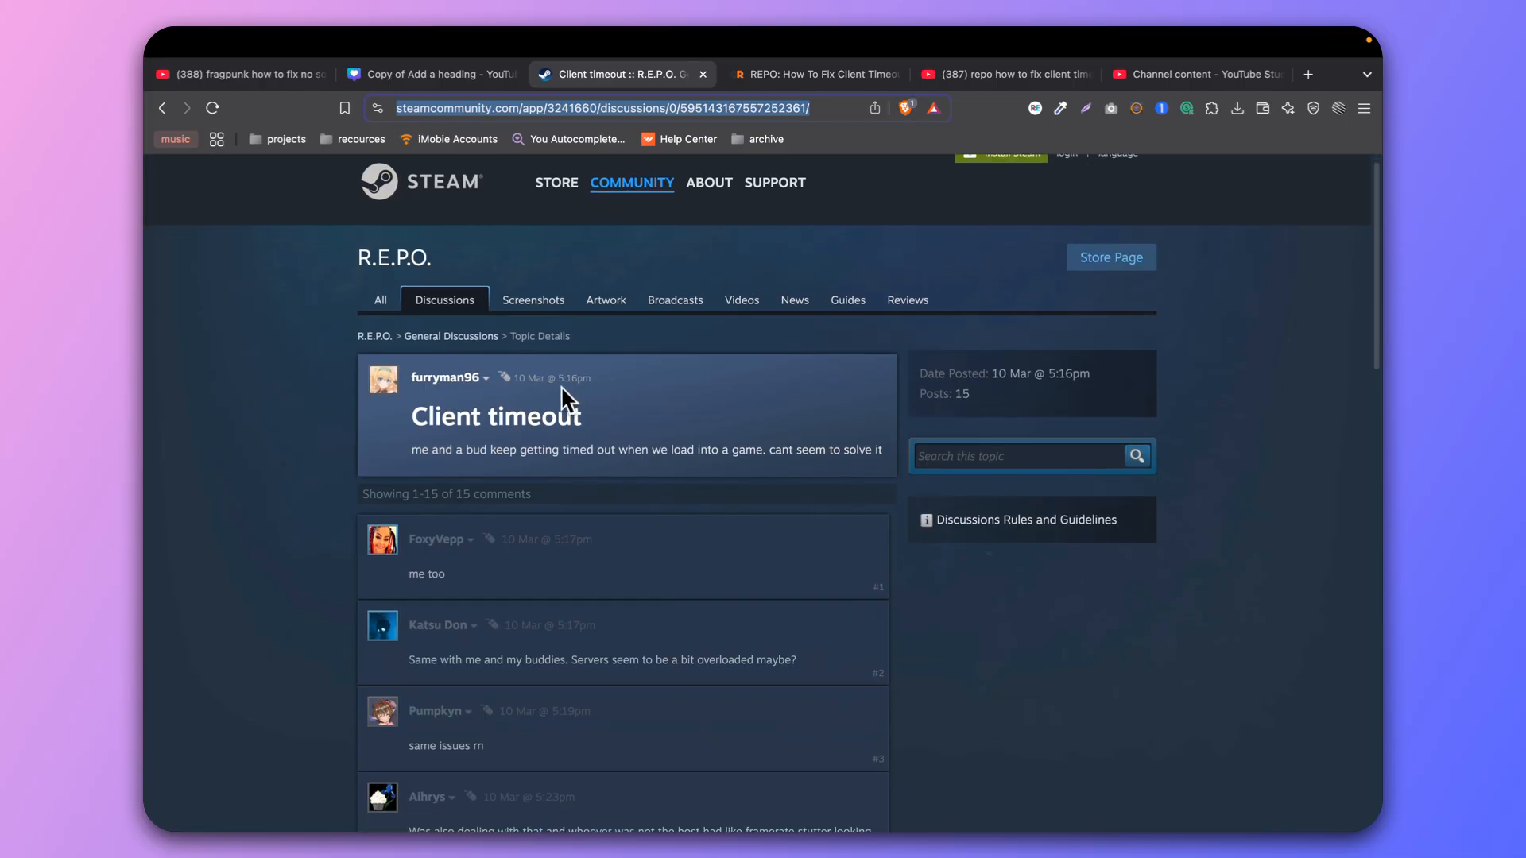
{"action": "mouse_move", "coordinate": [321, 365]}
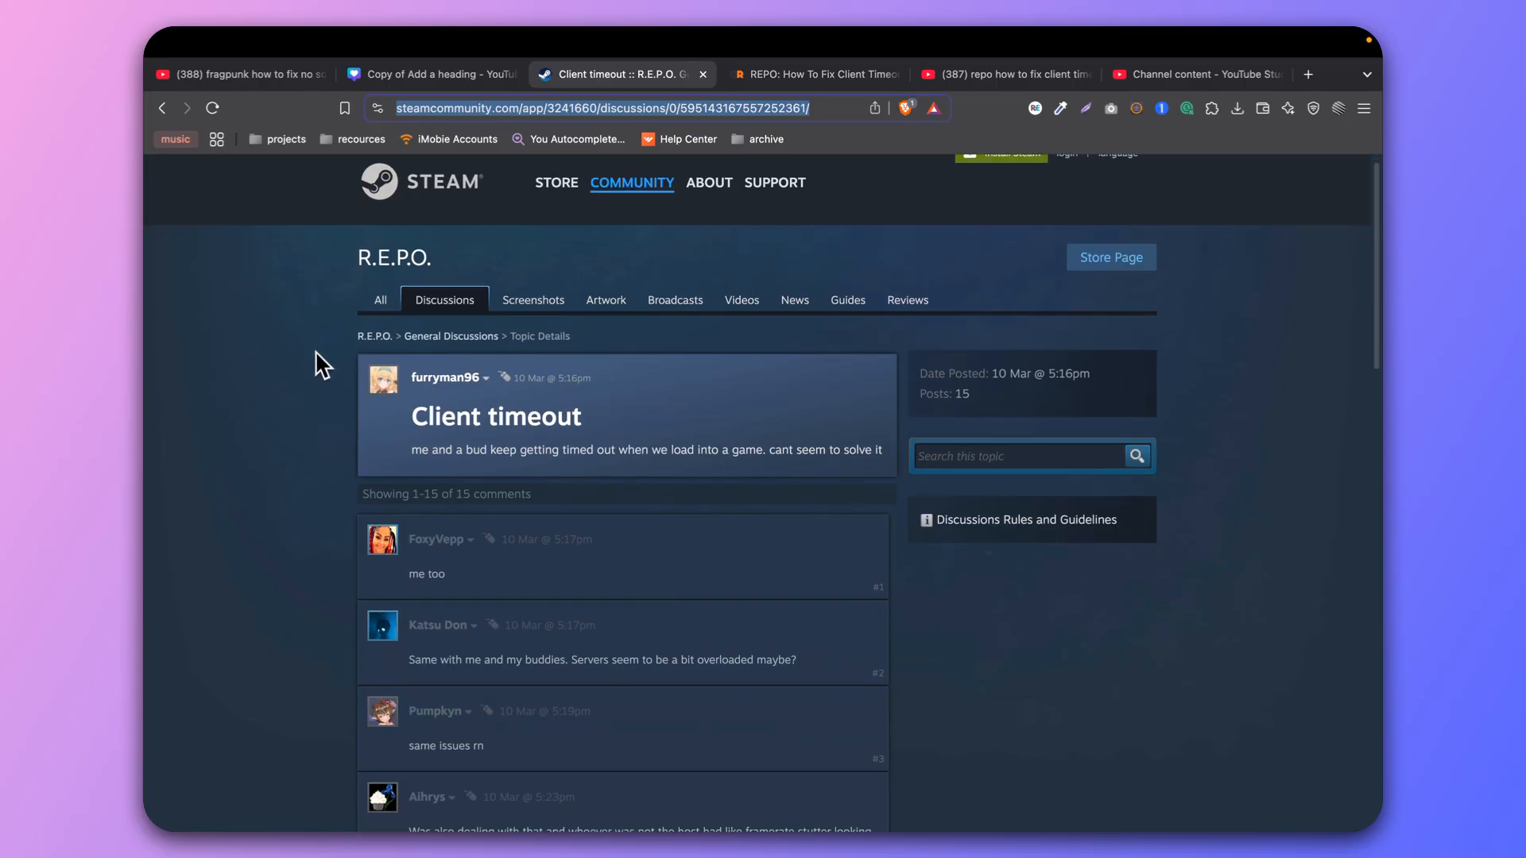
{"action": "scroll", "scroll_direction": "down", "scroll_amount": 3}
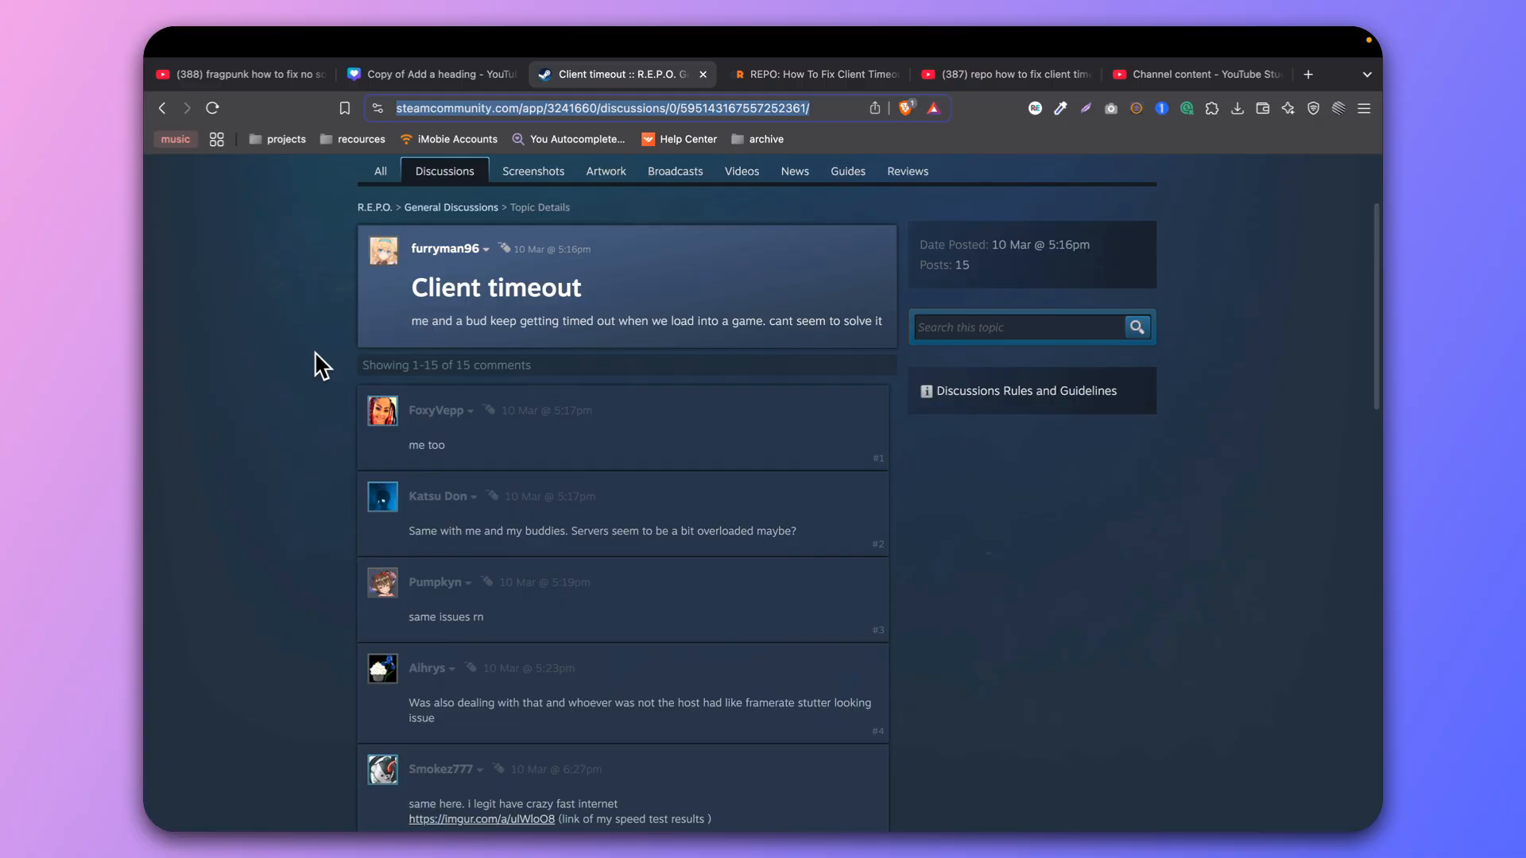
{"action": "scroll", "scroll_direction": "down", "scroll_amount": 3}
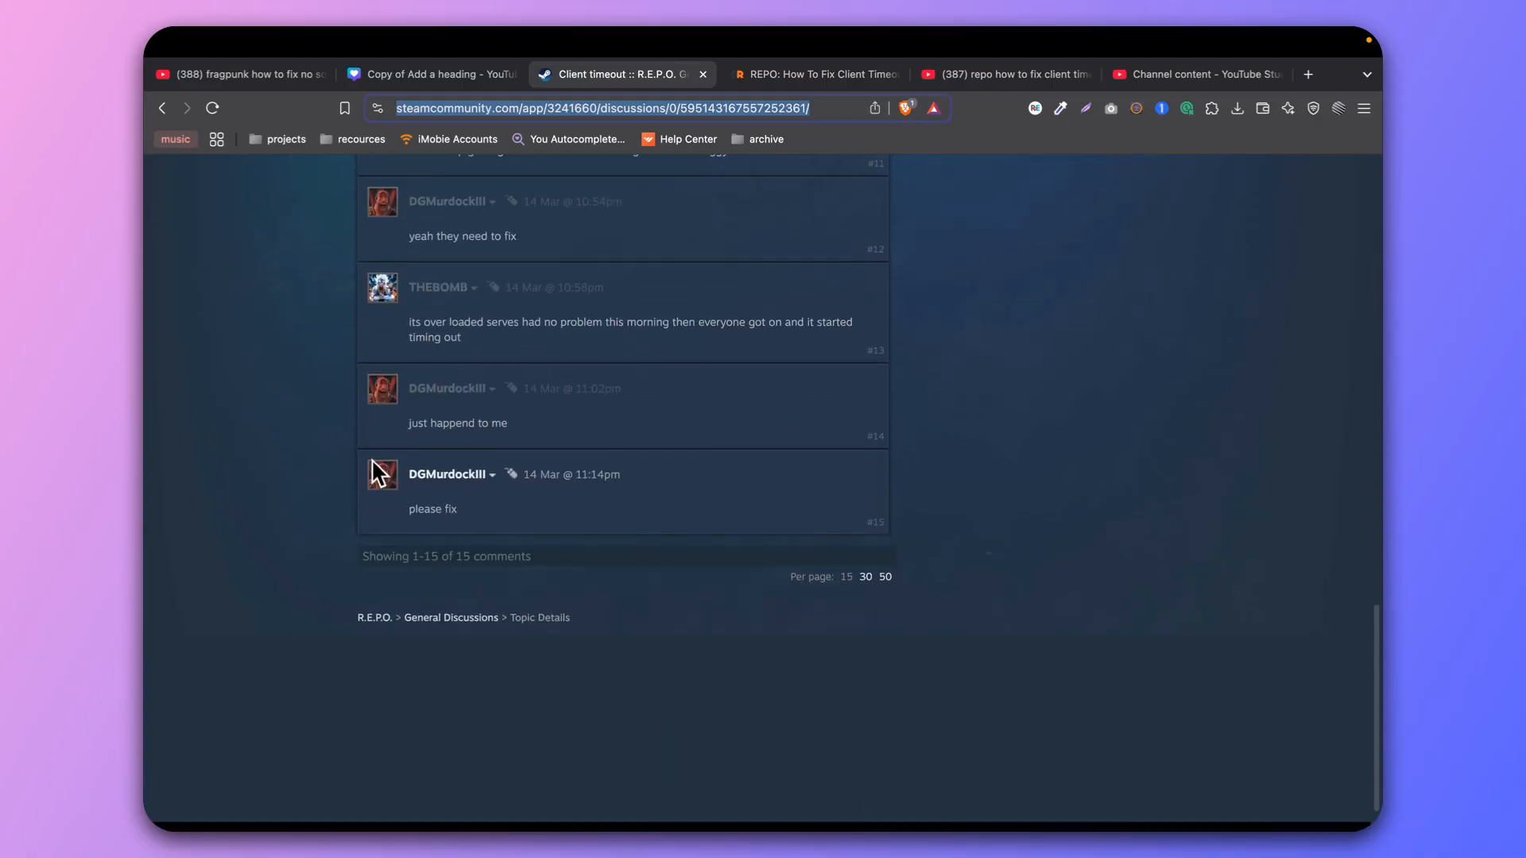
{"action": "scroll", "scroll_direction": "up", "scroll_amount": 3}
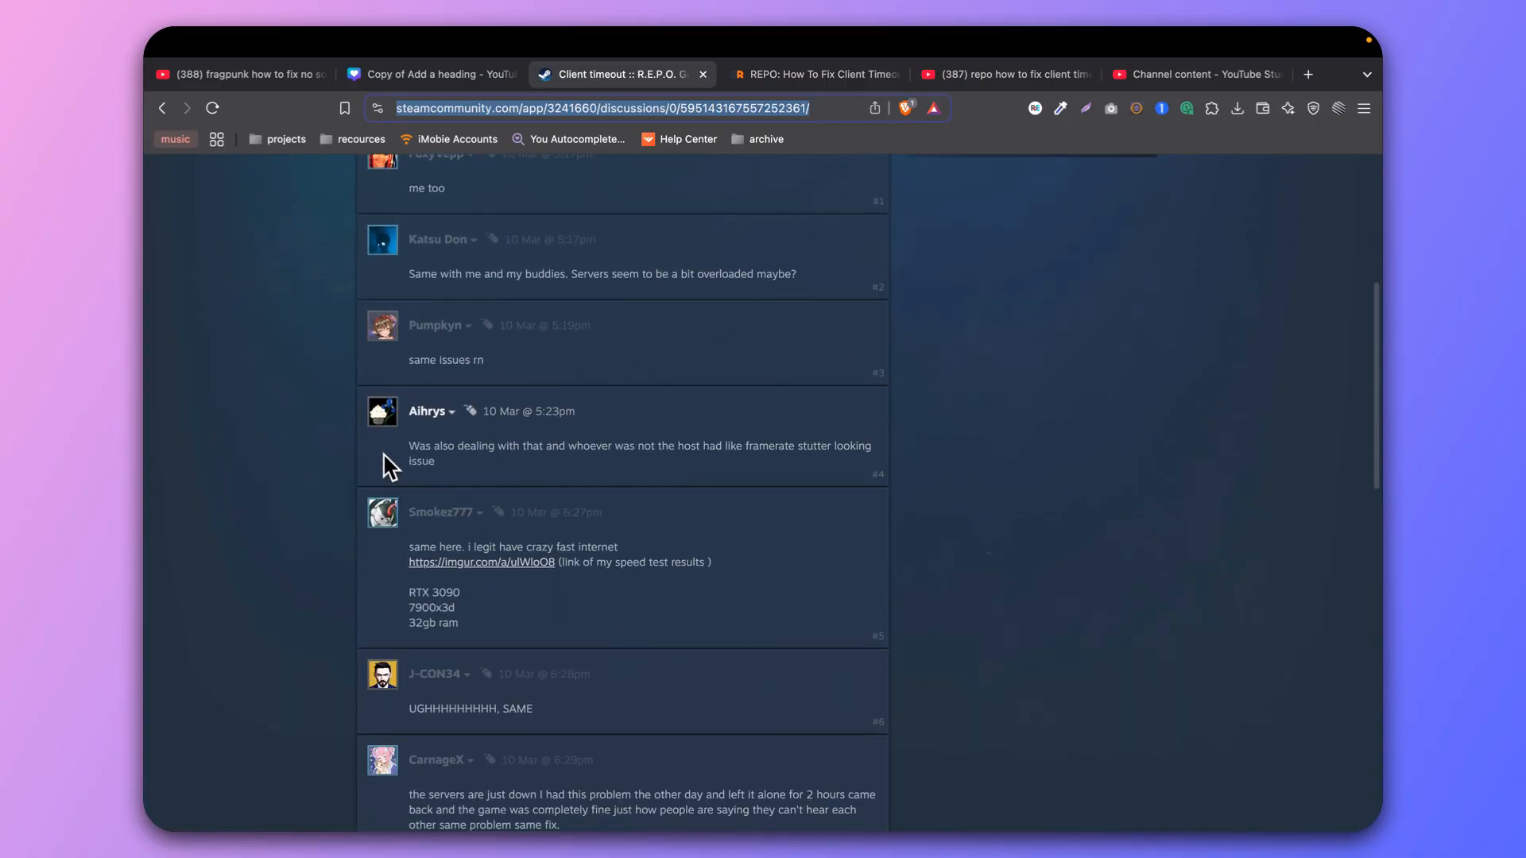
{"action": "scroll", "scroll_direction": "down", "scroll_amount": 3}
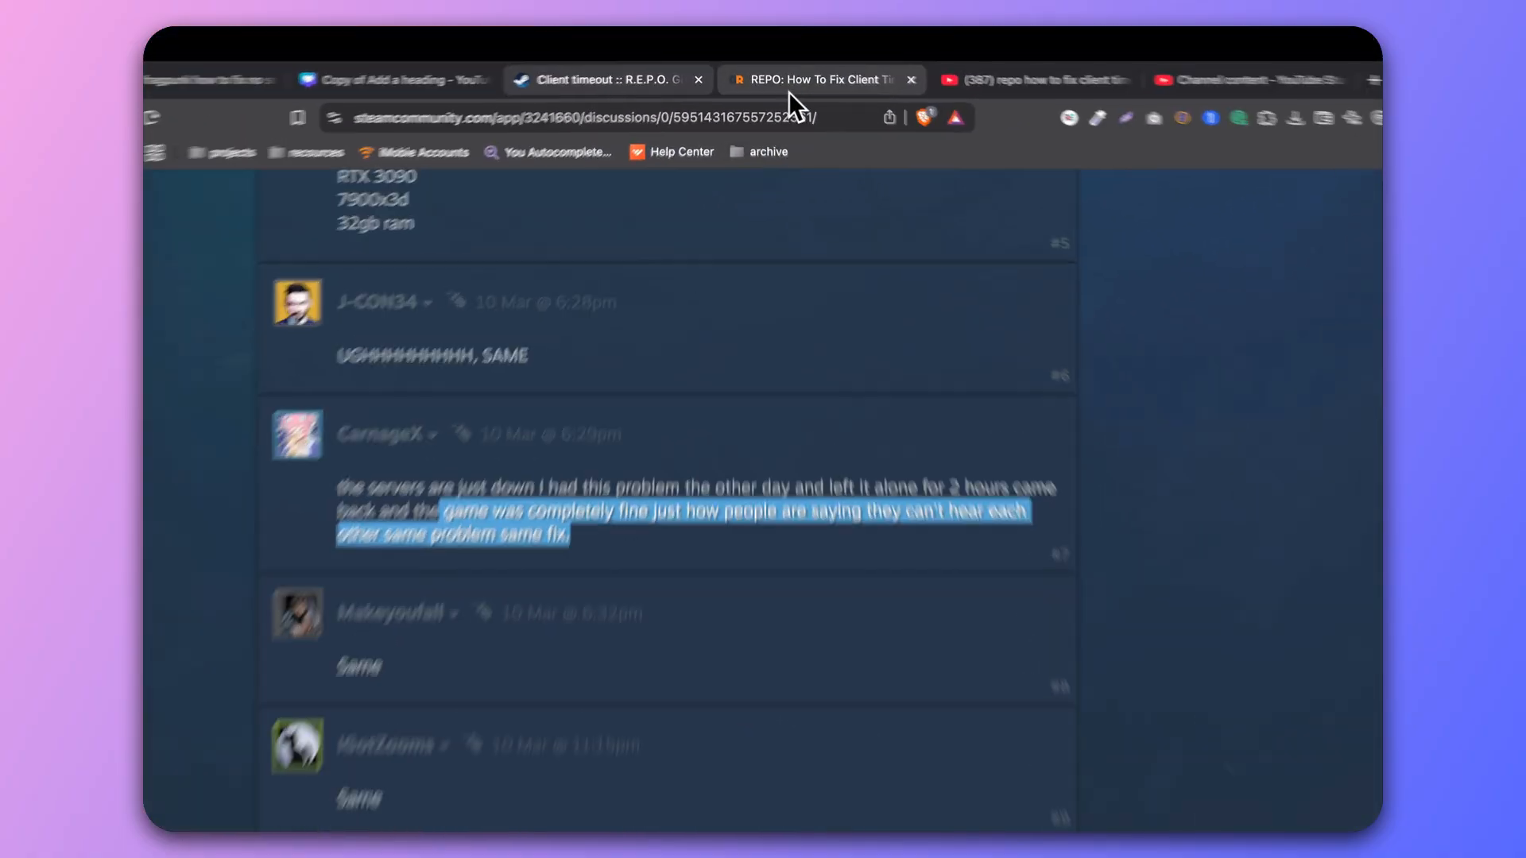
- Switch to the GameRant REPO Client Timeout article and scroll to its list of fixes
{"action": "left_click", "coordinate": [820, 79]}
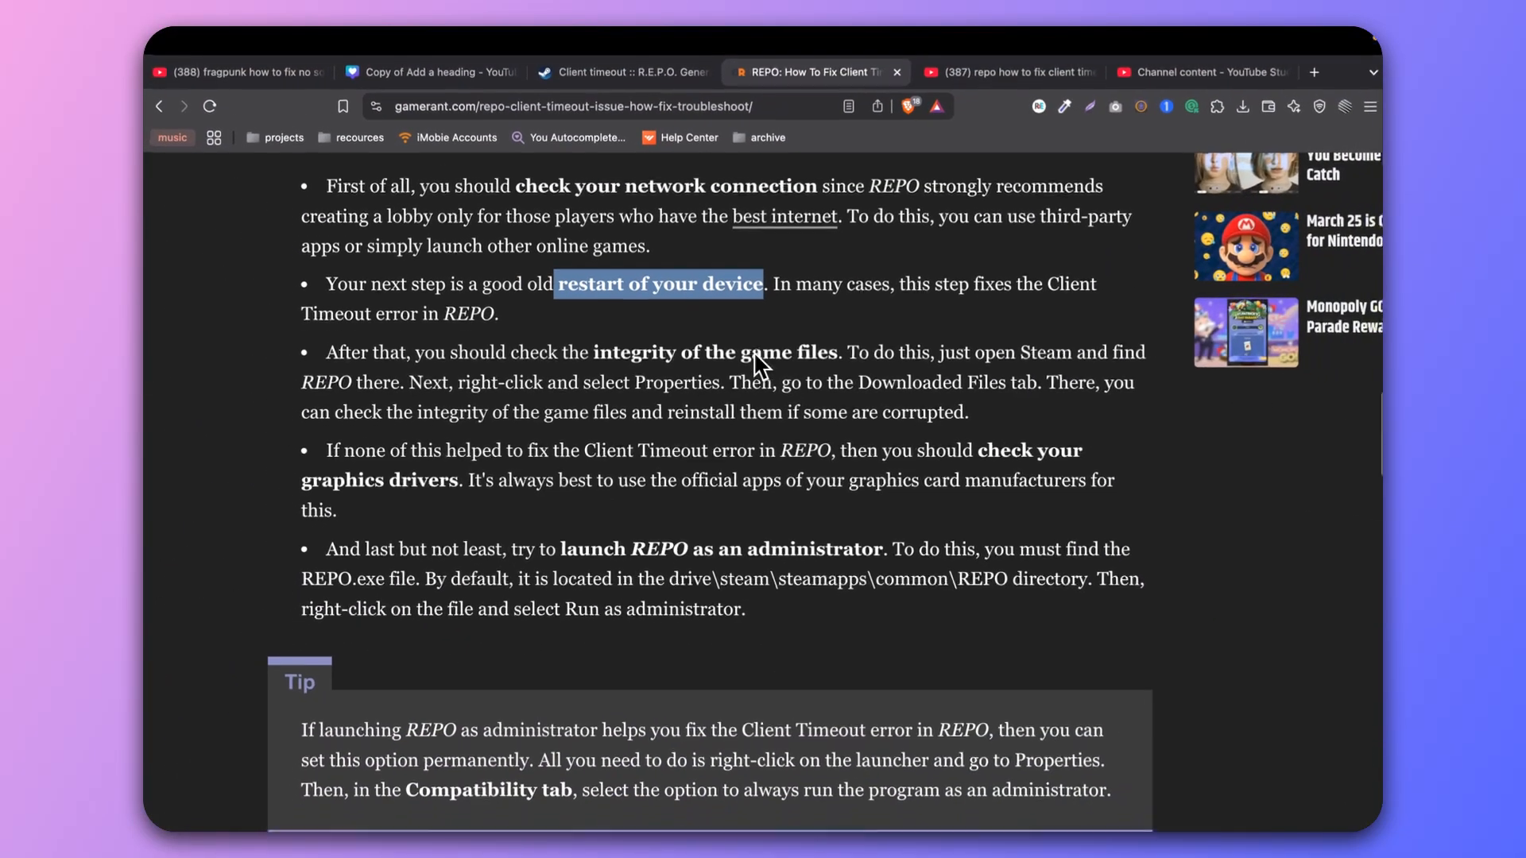
{"action": "scroll", "scroll_direction": "down", "scroll_amount": 3}
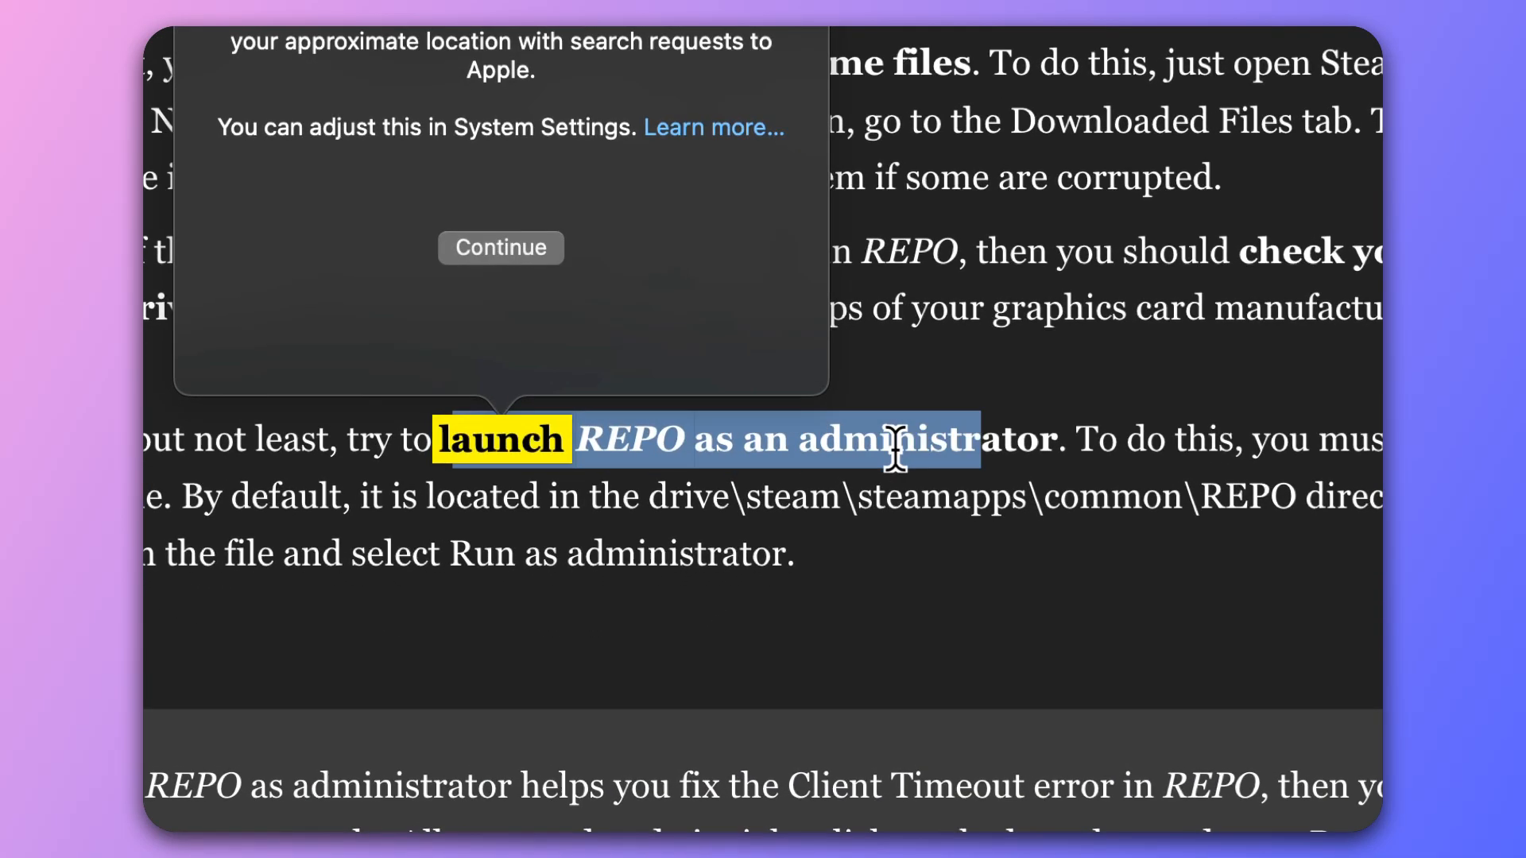
- Dismiss the Look Up location notice so the troubleshooting steps are fully visible
{"action": "left_click", "coordinate": [499, 248]}
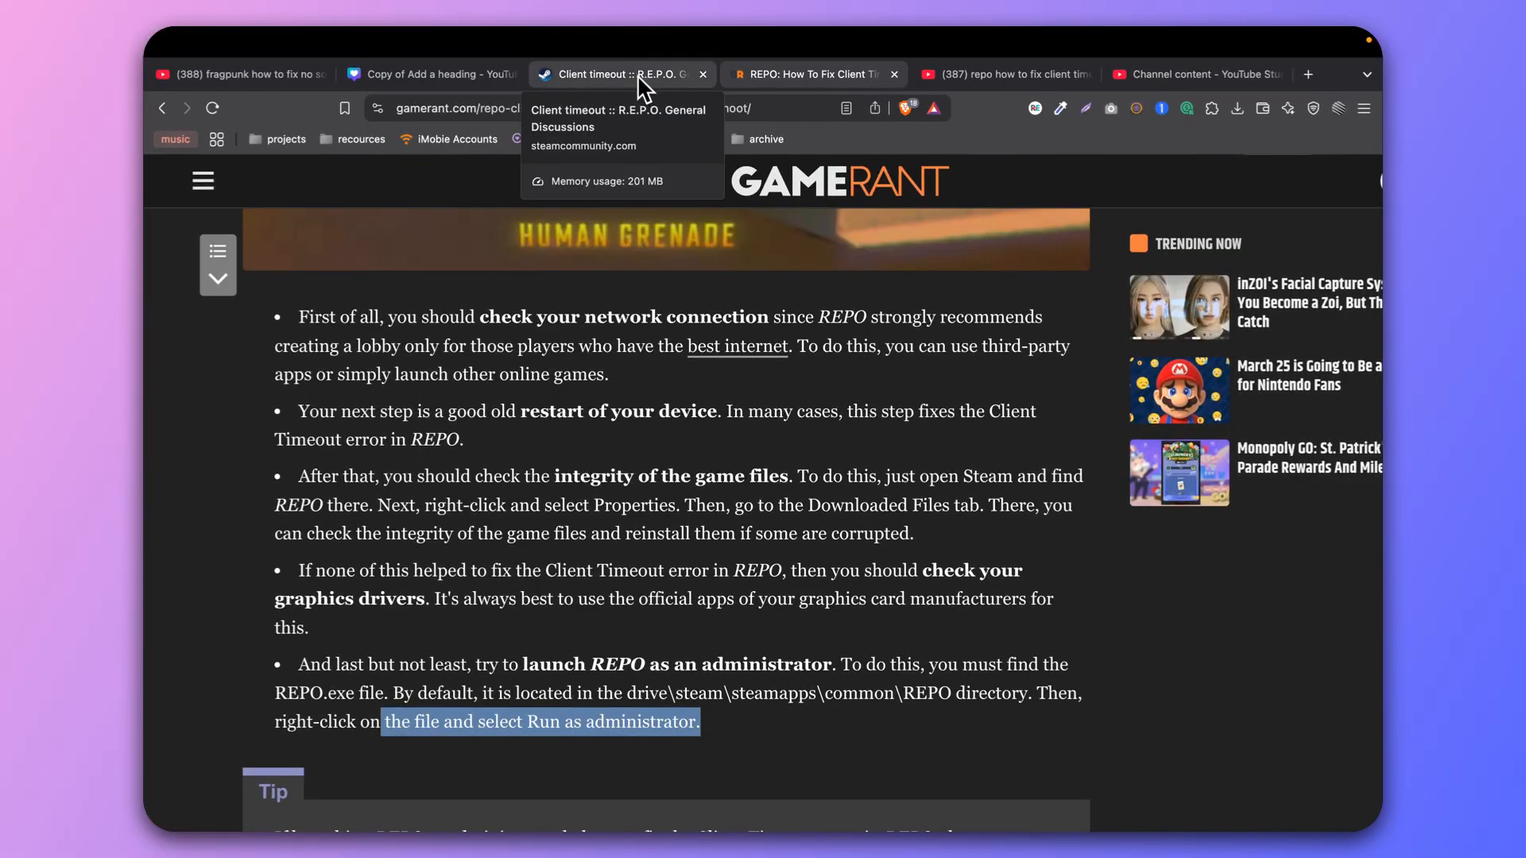
- Return to the Steam Community R.E.P.O. Client timeout discussion thread
{"action": "left_click", "coordinate": [808, 74]}
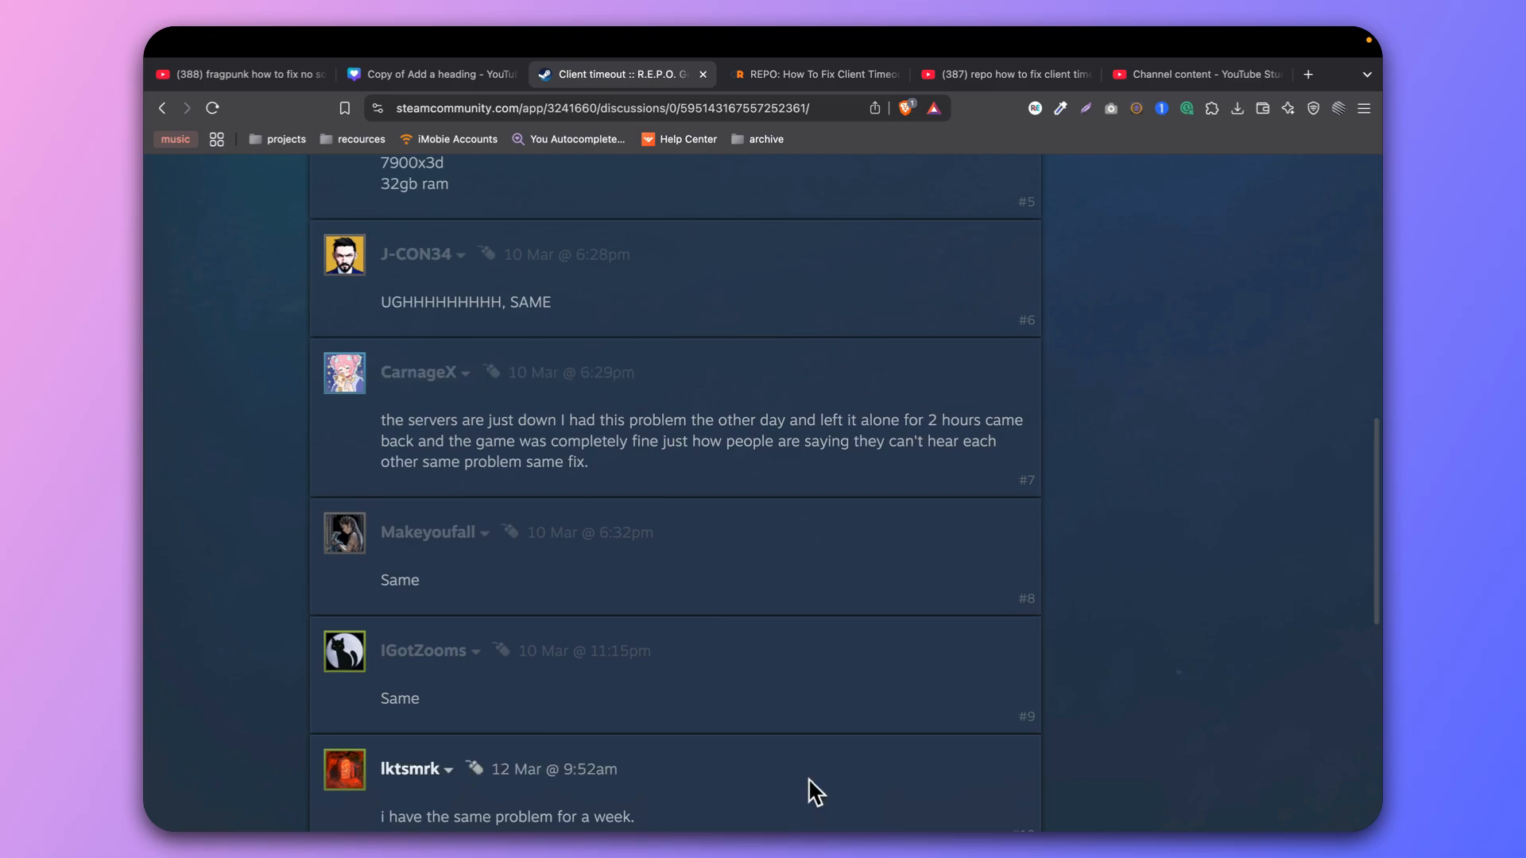
{"action": "mouse_move", "coordinate": [814, 807]}
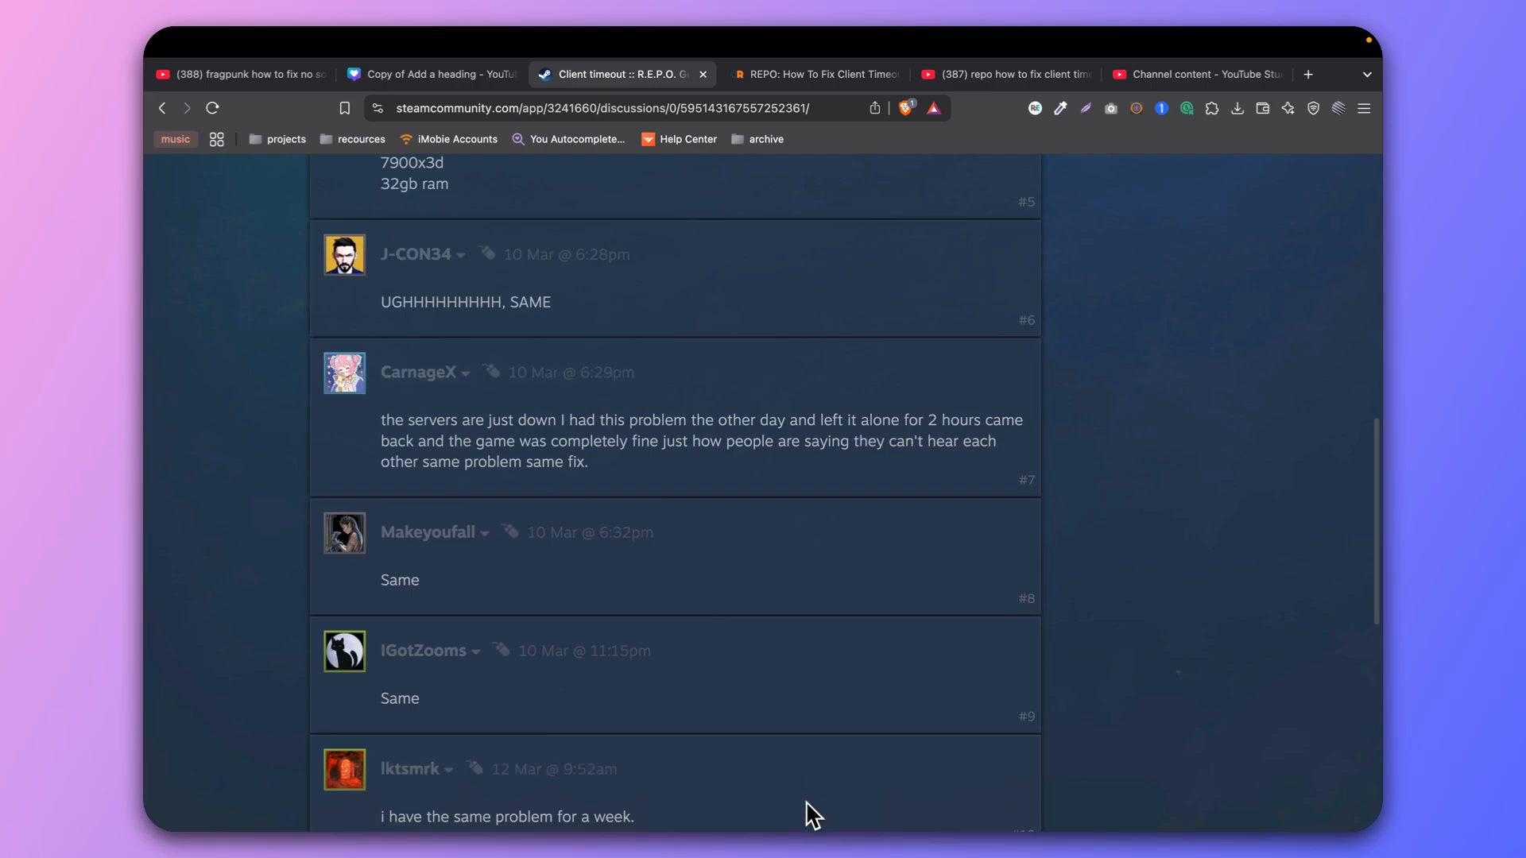